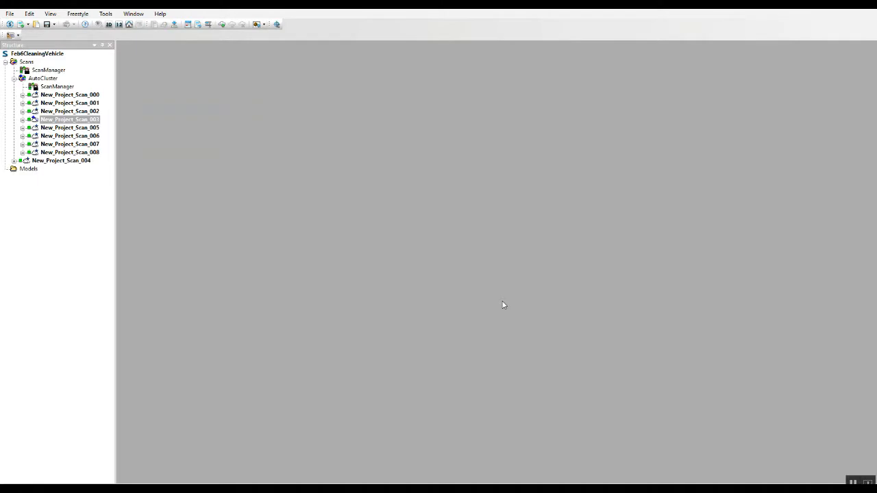
mouse_move(367, 212)
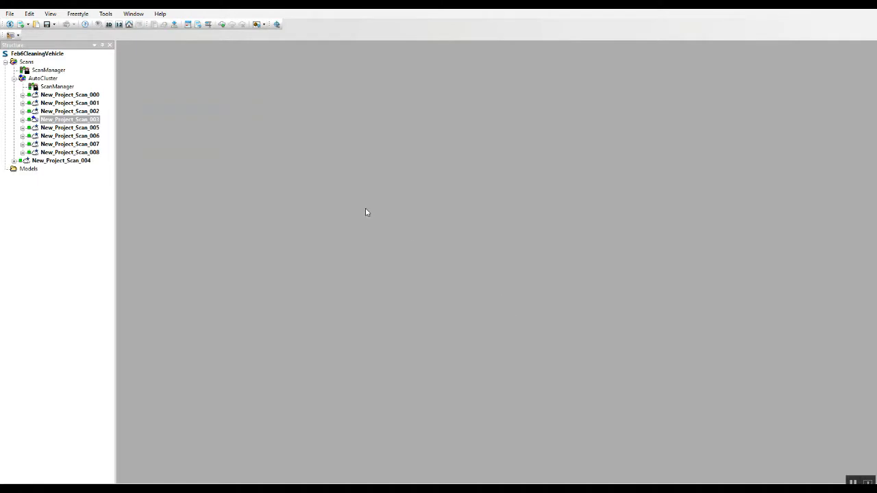
mouse_move(322, 154)
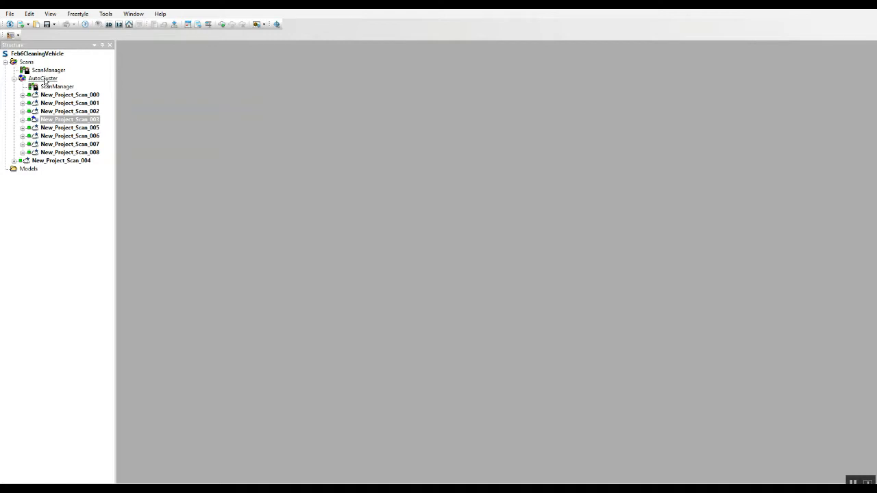
Start a 3D view for the AutoCluster group of registered scans.
left_click(42, 78)
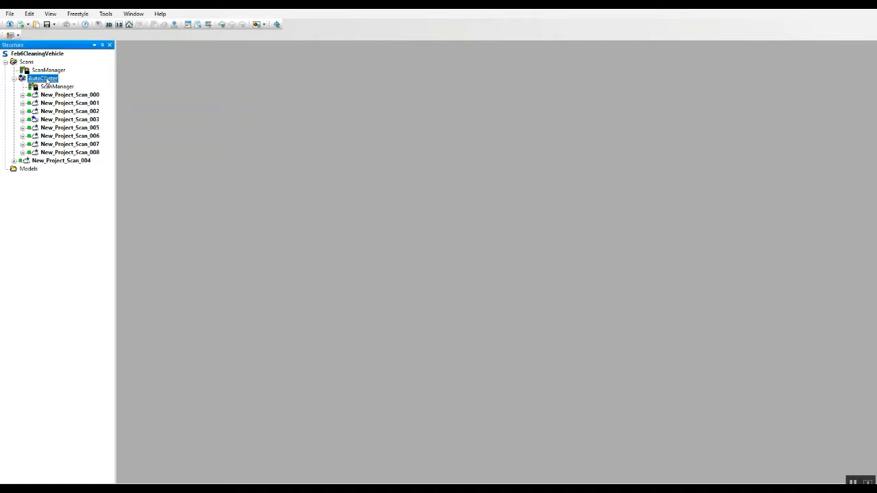
left_click(109, 25)
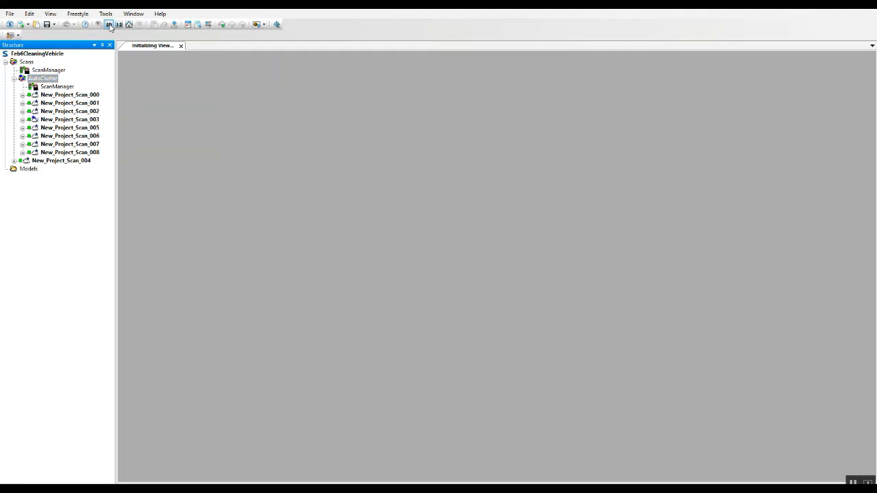
Load the parking-lot cloud and draw a polygon outline around the truck from above.
left_click(109, 24)
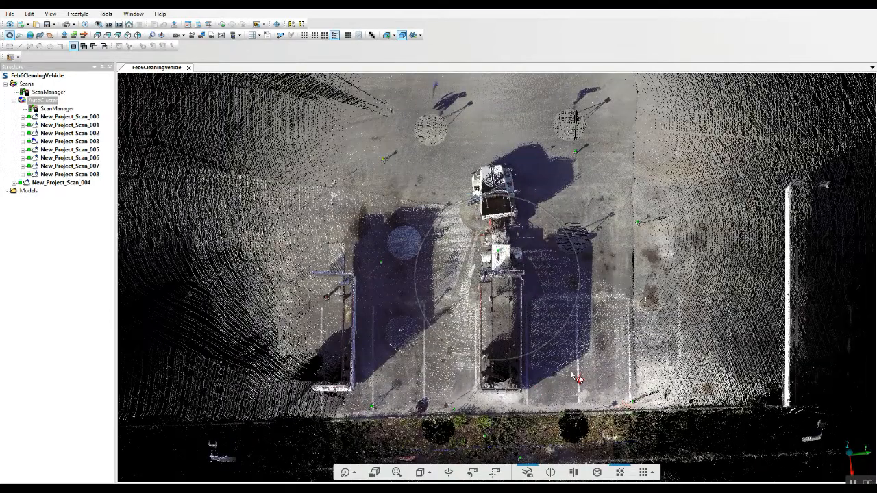
left_click(281, 36)
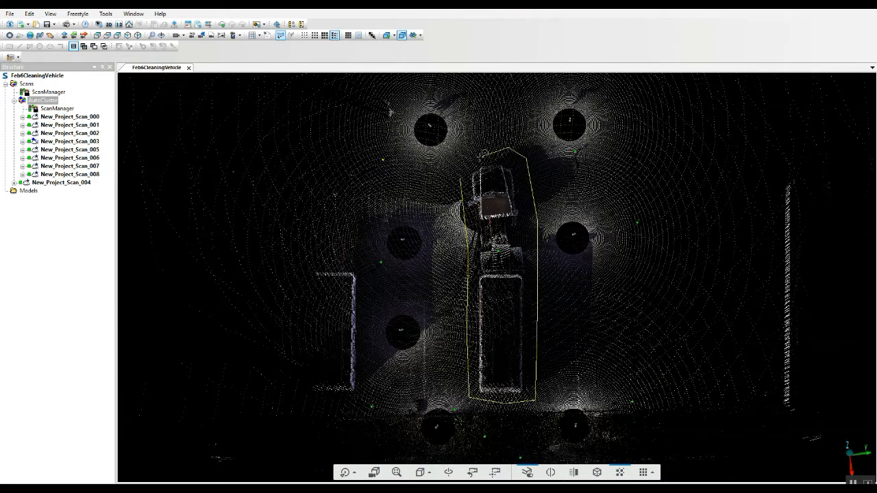
Bring up the deletion options for the outlined truck area.
right_click(493, 192)
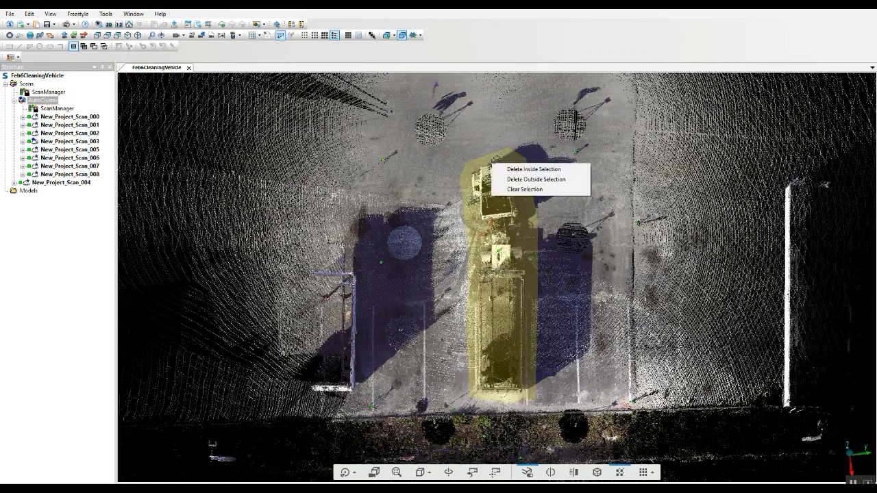
mouse_move(535, 178)
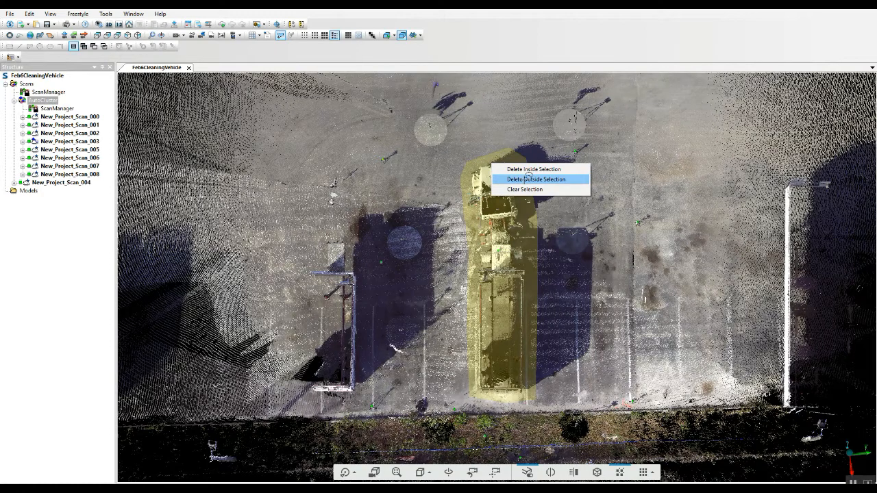
Delete all points outside the truck outline, leaving the truck and ground beneath it.
left_click(534, 178)
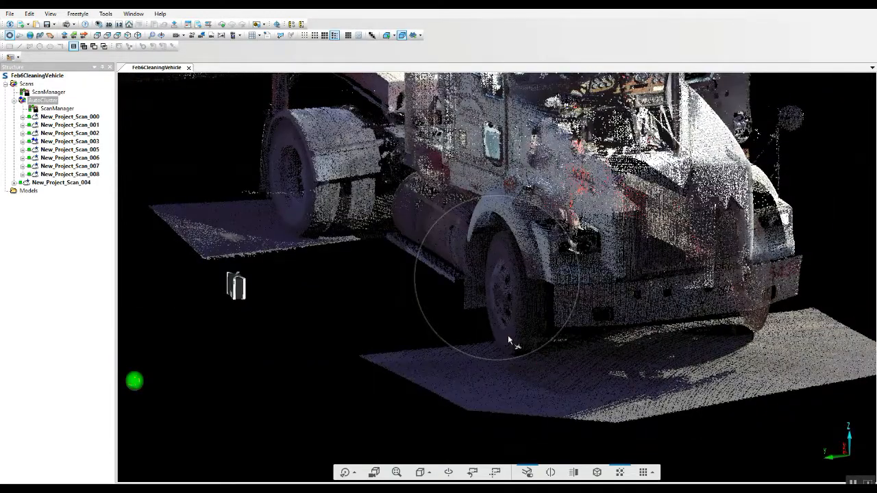
left_click_drag(510, 340, 442, 414)
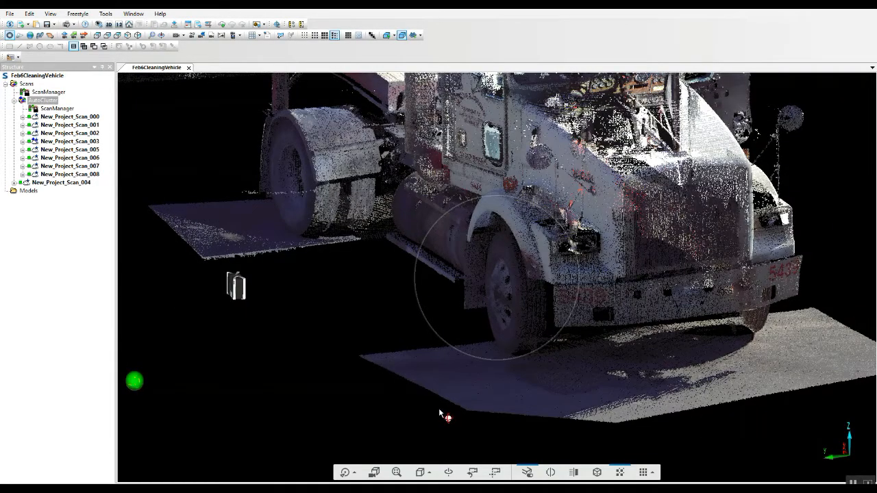
mouse_move(344, 247)
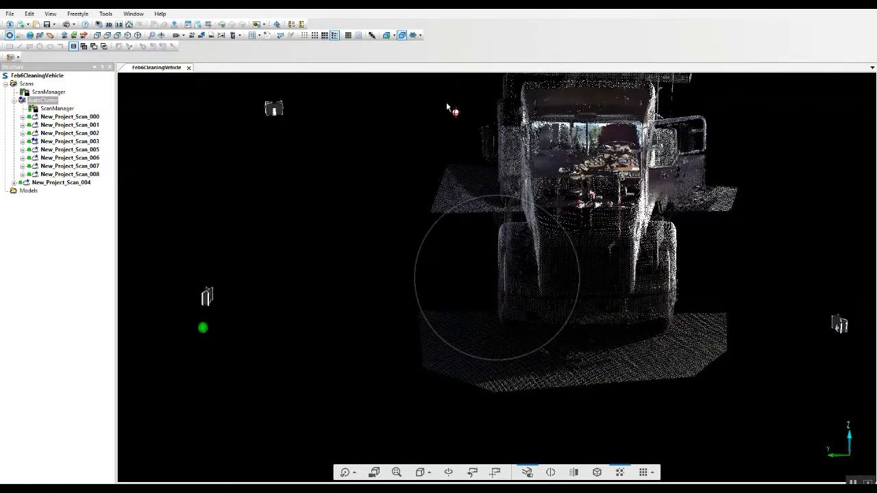
left_click(280, 36)
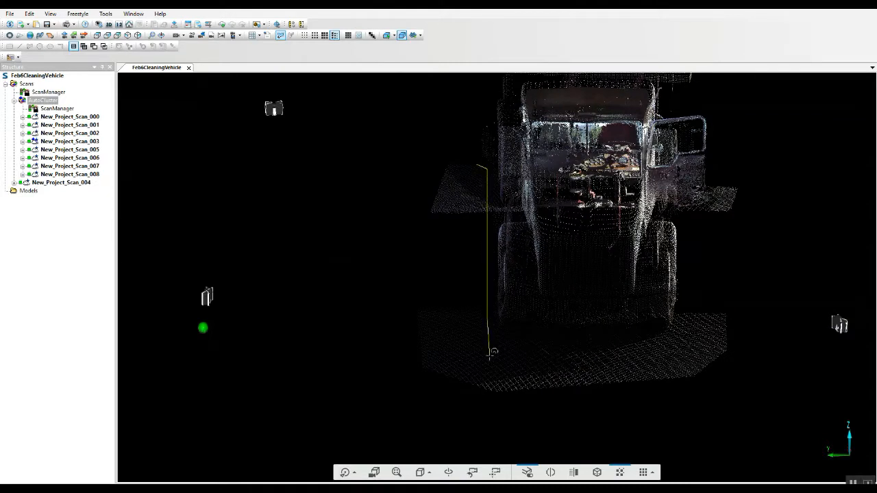
left_click_drag(491, 353, 692, 295)
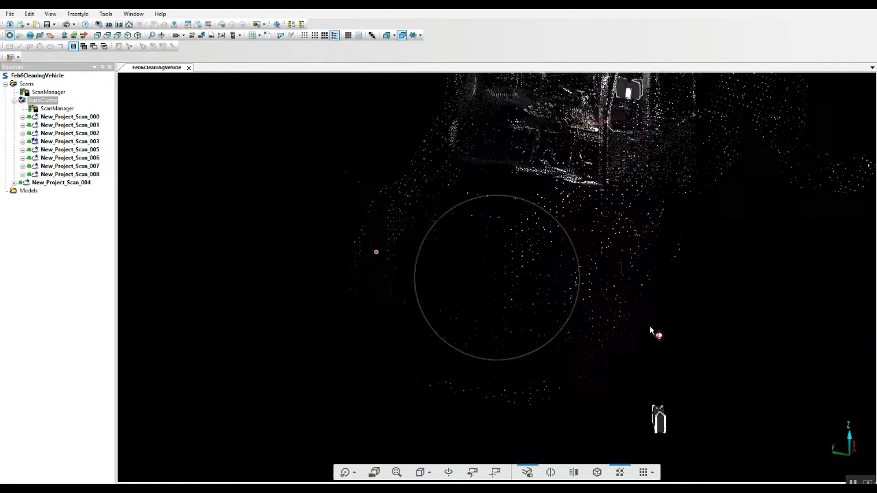
Delete the selected ground patch under the wheel, viewed from the truck's side.
left_click_drag(651, 333, 589, 274)
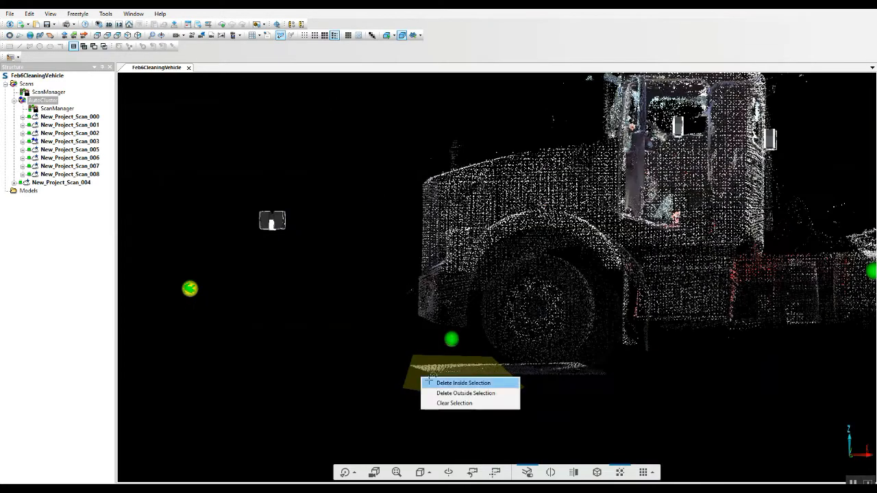
left_click(466, 392)
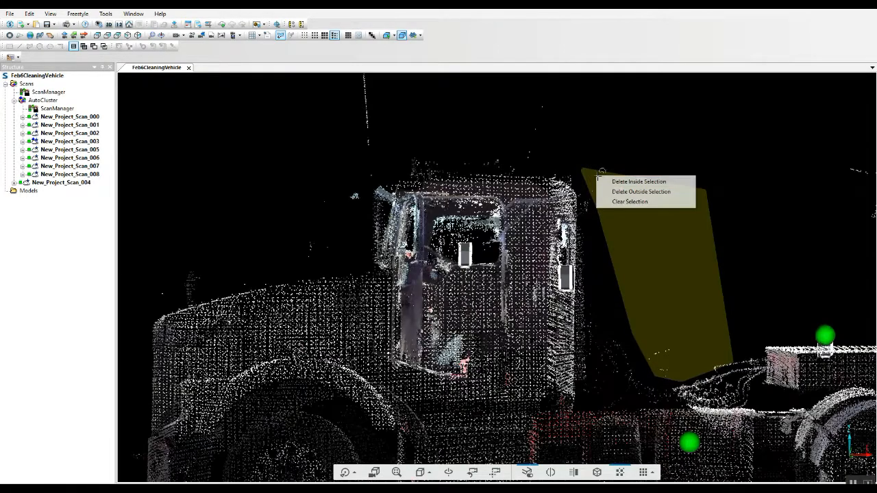
Delete the stray points above the cab, outline more strays, and check the whole truck side.
left_click(641, 192)
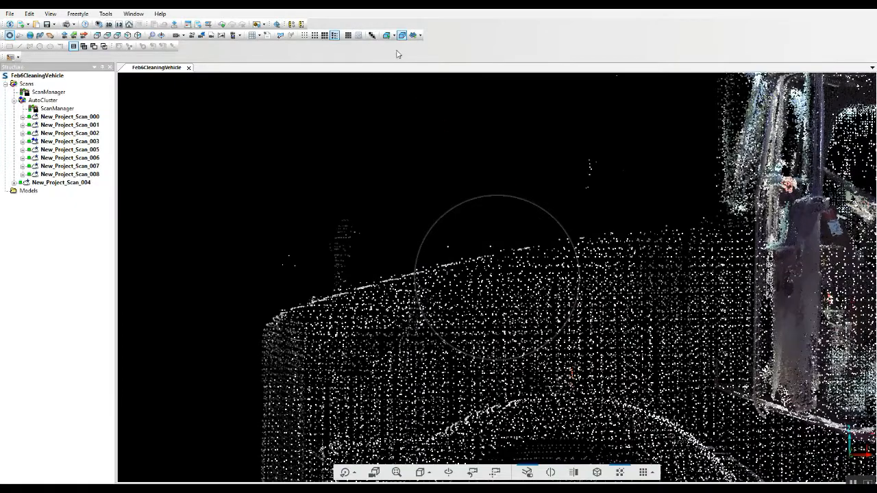
left_click(281, 36)
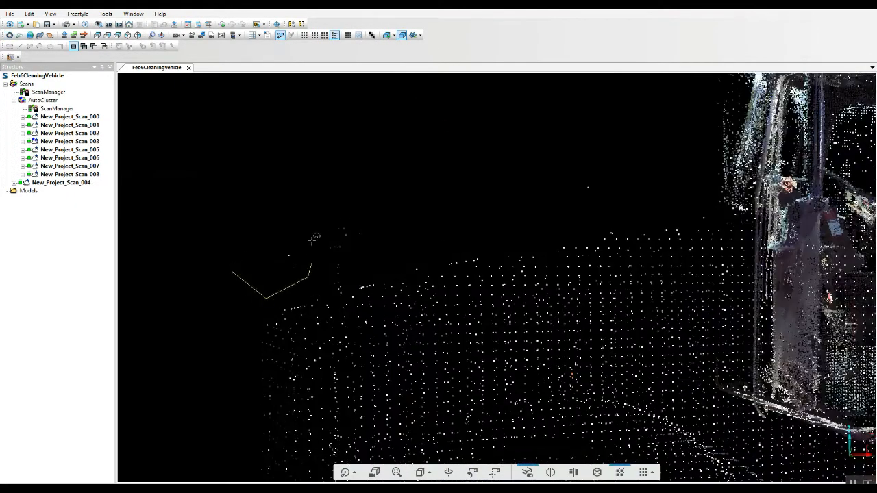
left_click(678, 167)
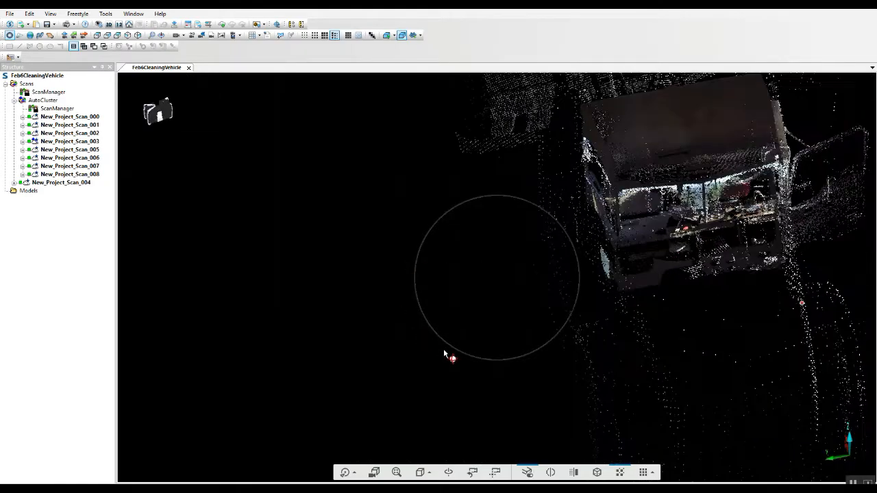
left_click_drag(445, 355, 630, 259)
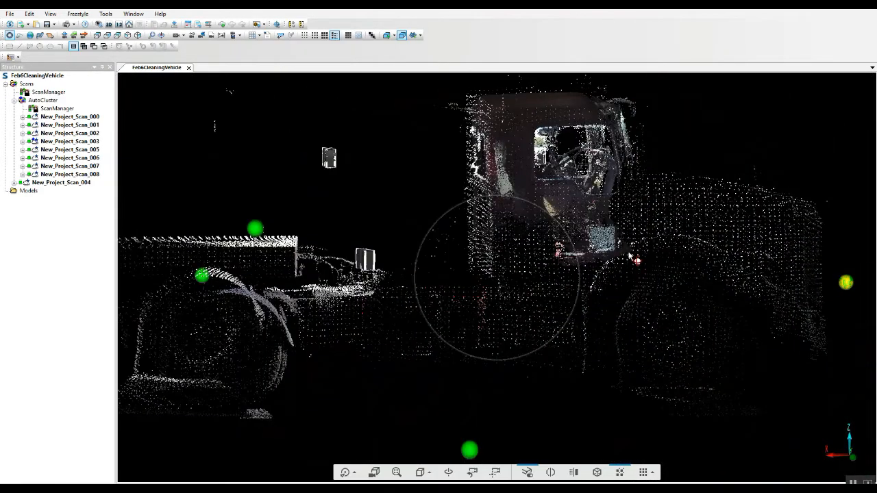